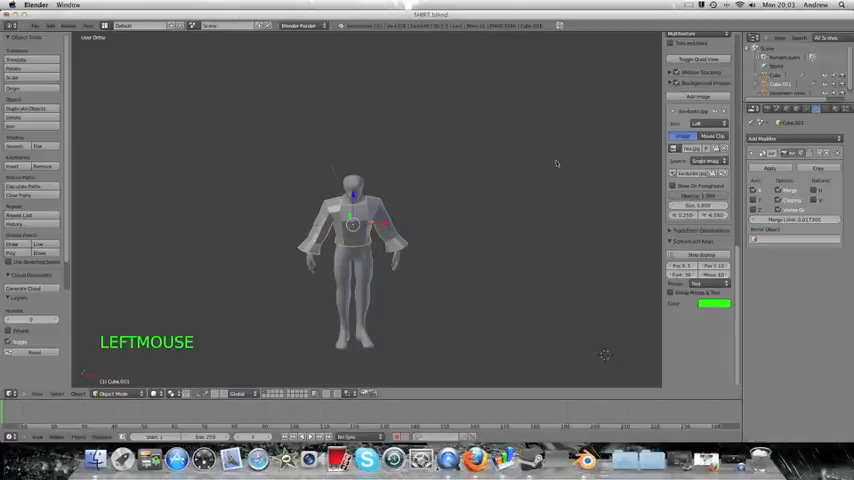
Step: Orbit and zoom around the jacketed figure to view its front and side
drag(557, 163, 419, 119)
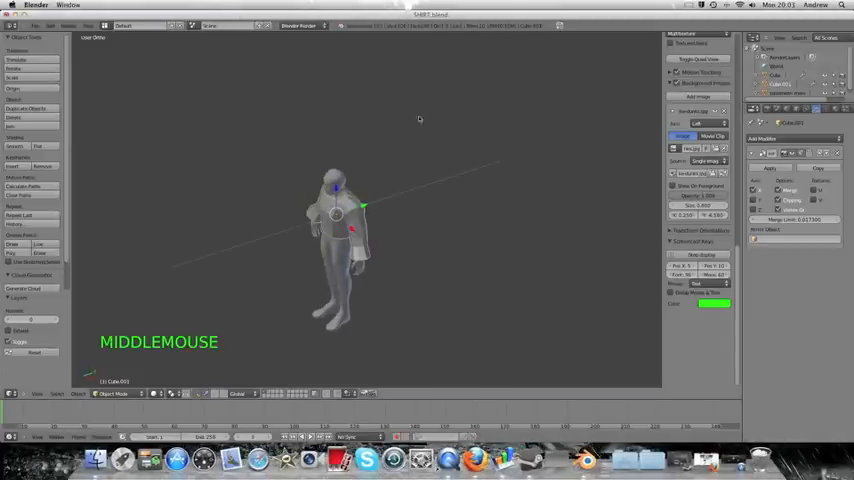
scroll(up, 3)
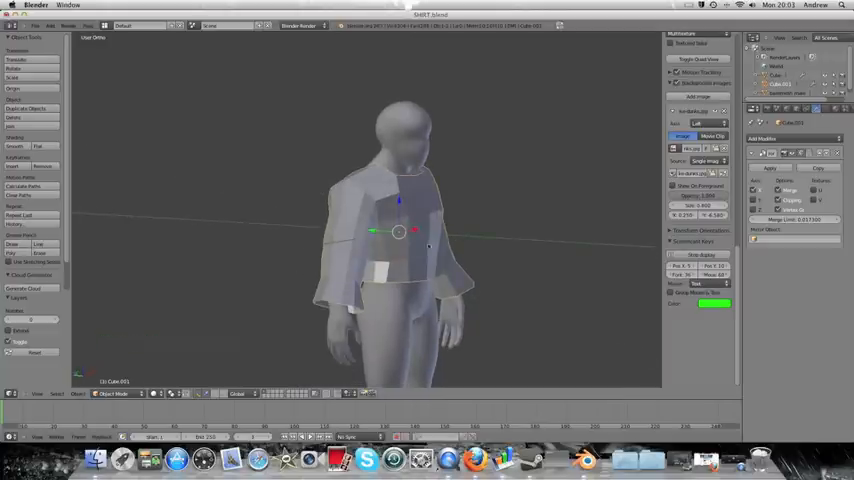
drag(415, 230, 300, 210)
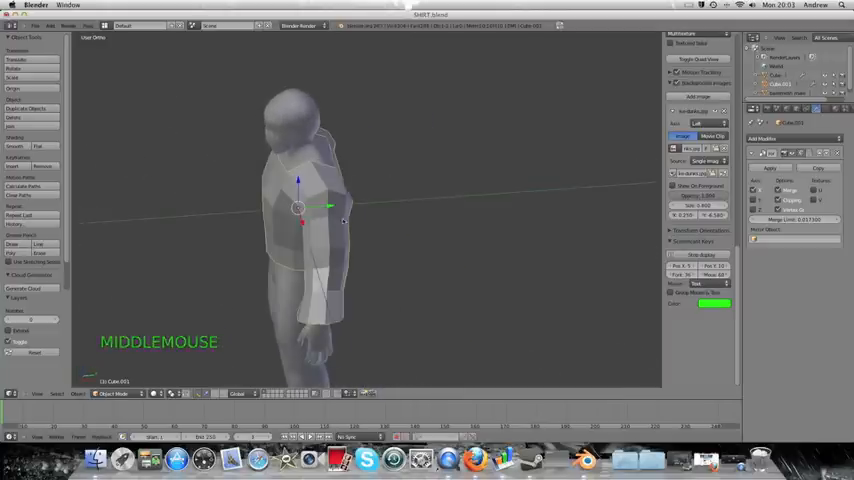
drag(300, 210, 390, 235)
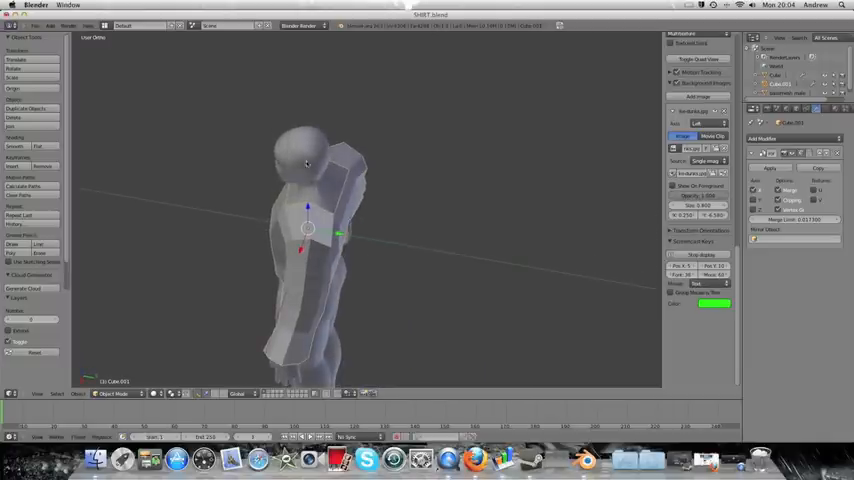
Step: Reveal all layers with ` to show the finished long coat and zoom in on its details
key(GRAVE)
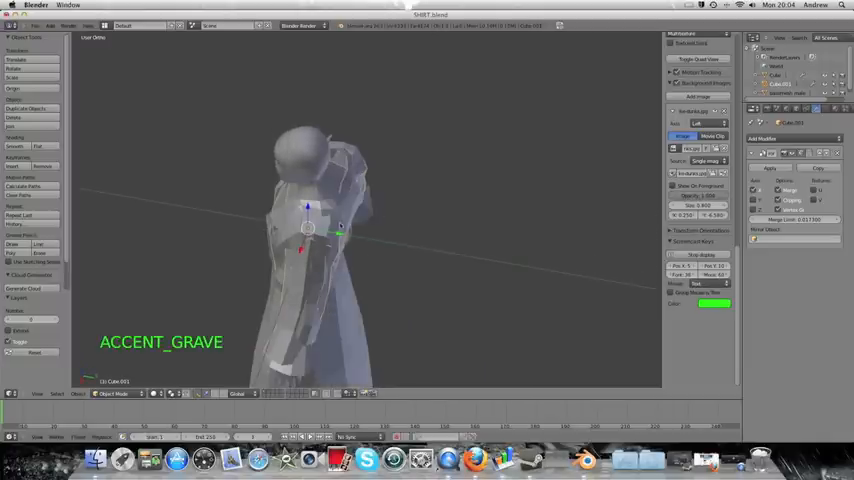
scroll(up, 3)
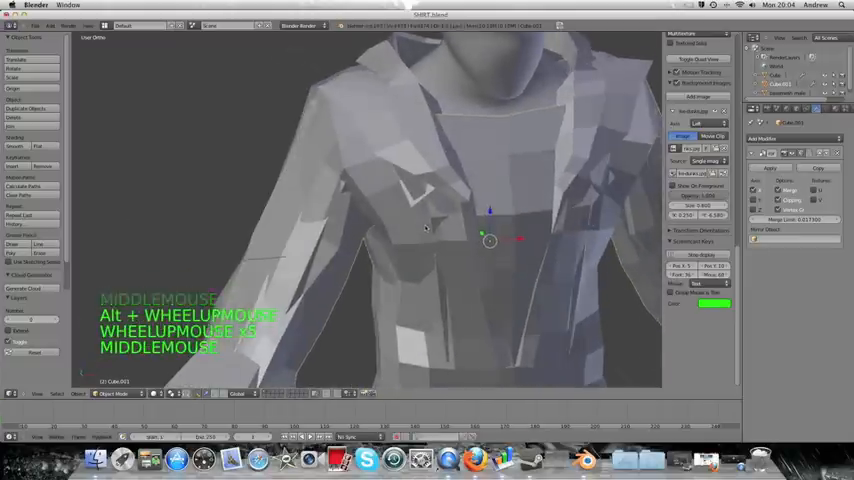
scroll(down, 3)
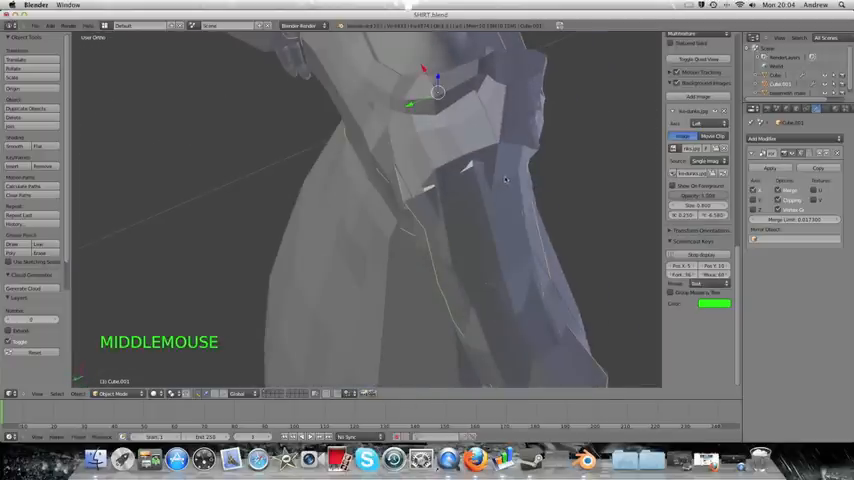
scroll(down, 3)
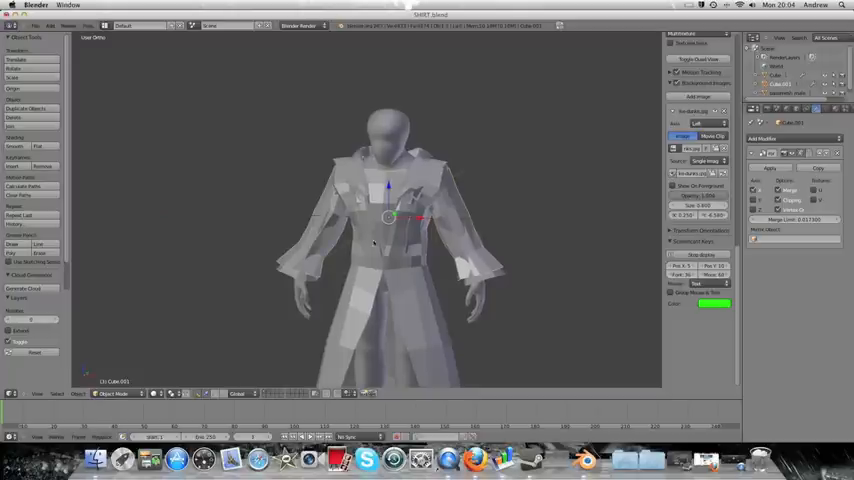
mouse_move(223, 380)
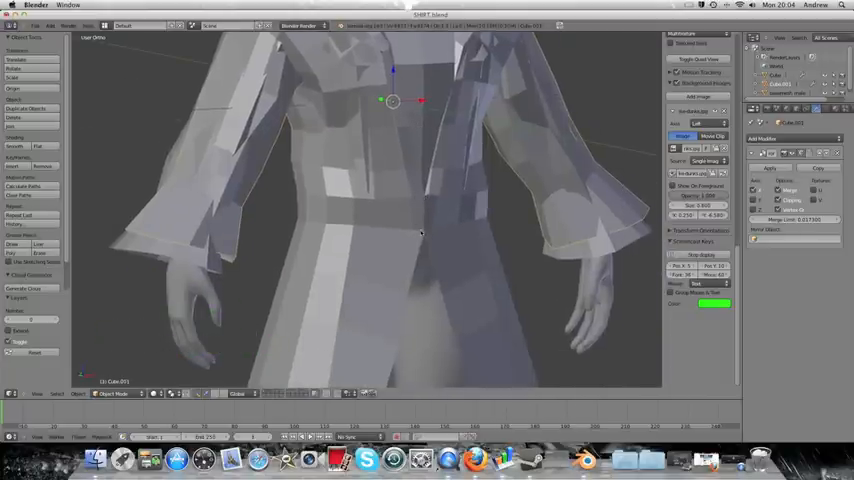
mouse_move(442, 218)
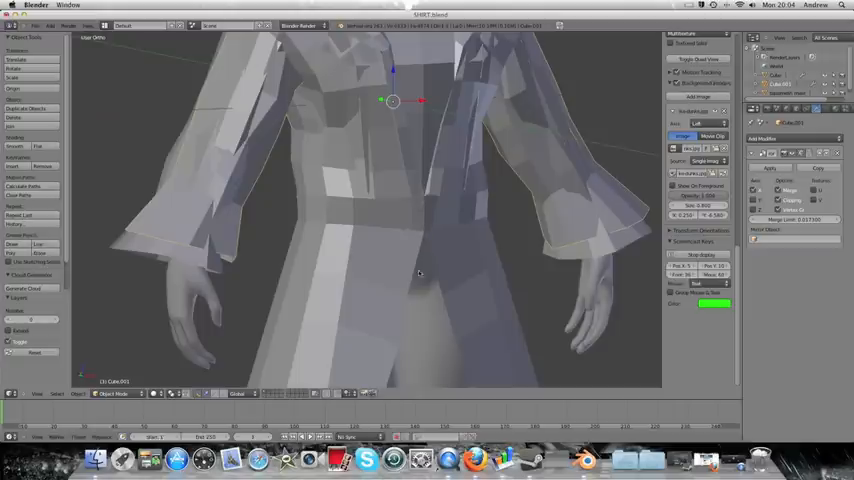
mouse_move(482, 169)
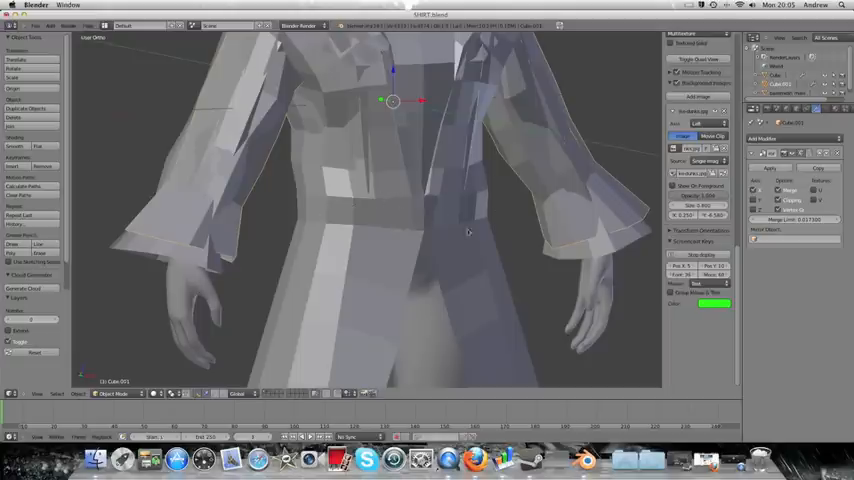
mouse_move(433, 212)
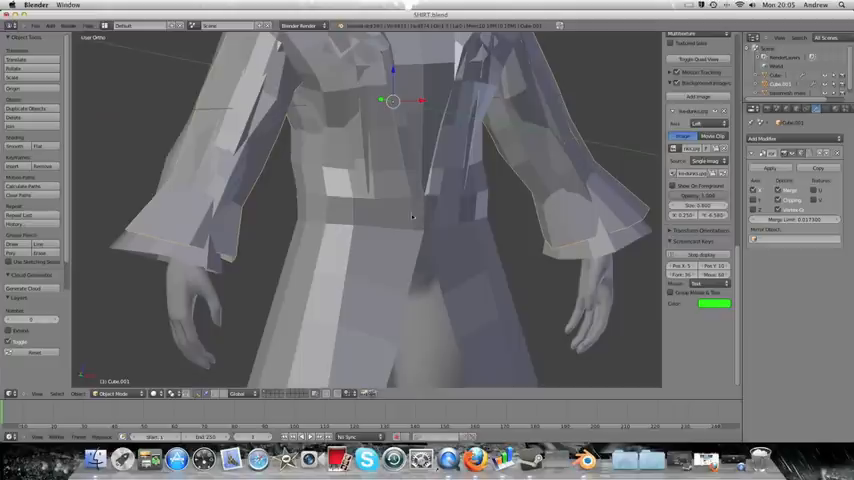
mouse_move(380, 219)
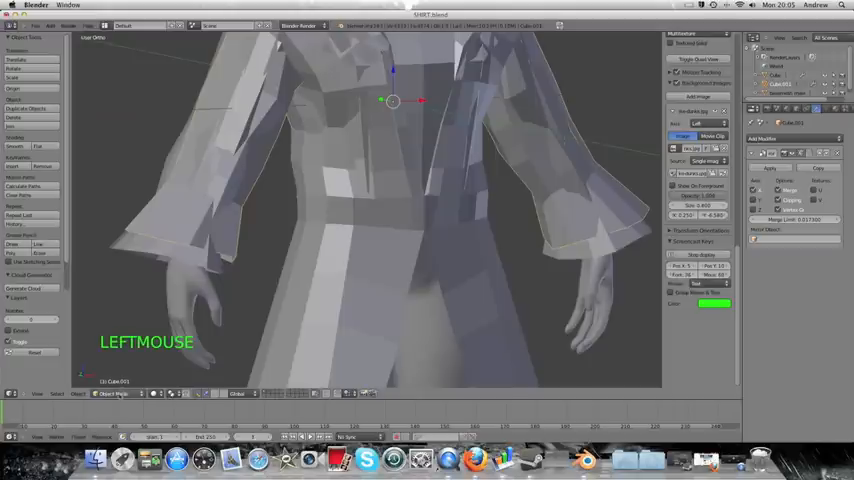
Step: Enter Edit Mode on the jacket mesh and cut a new vertical edge loop down its front
click(115, 393)
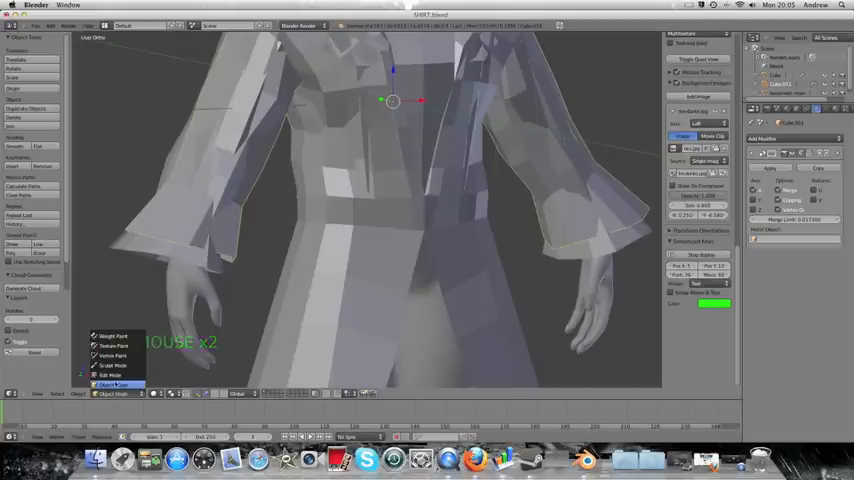
scroll(down, 3)
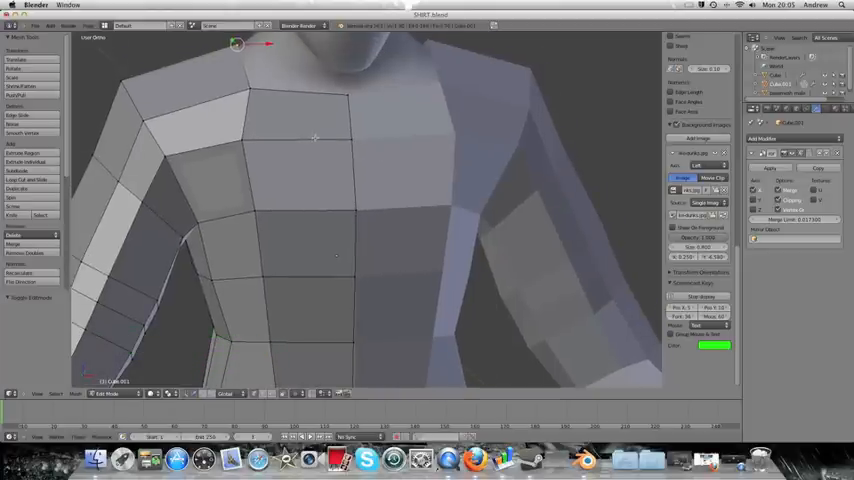
key(ctrl+e)
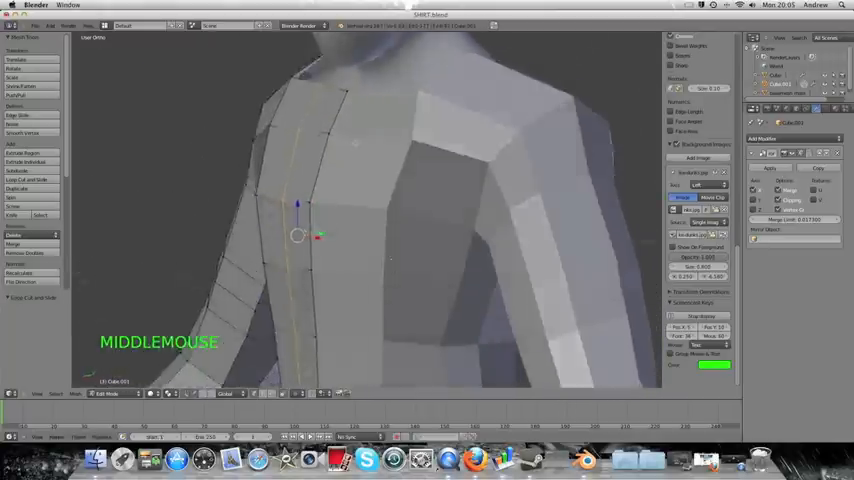
Step: Add edge loops over chest and shoulder and grab front vertices to follow the body
drag(300, 235, 365, 240)
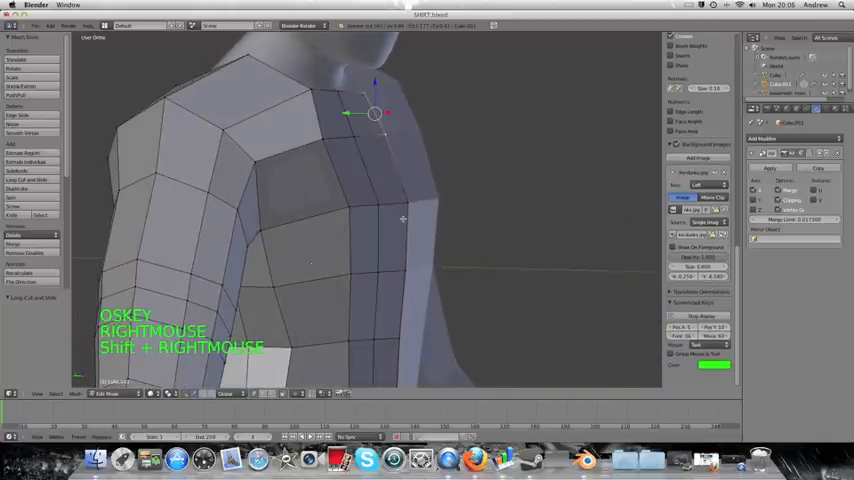
scroll(down, 3)
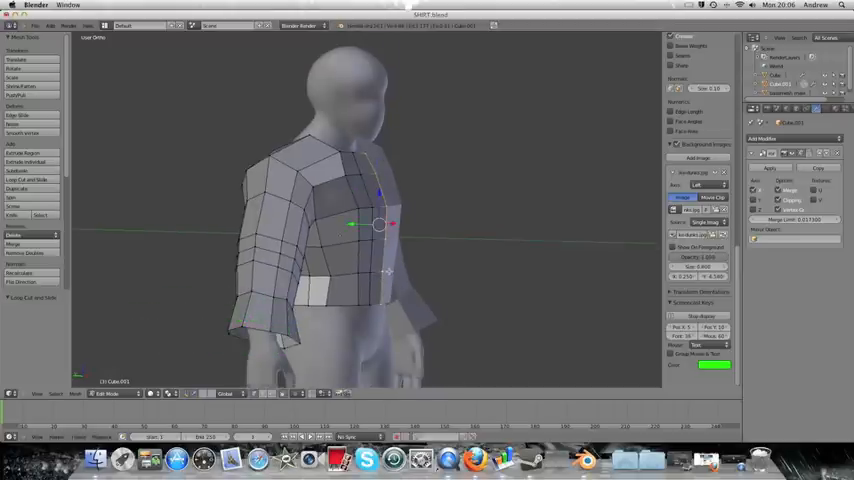
key(g)
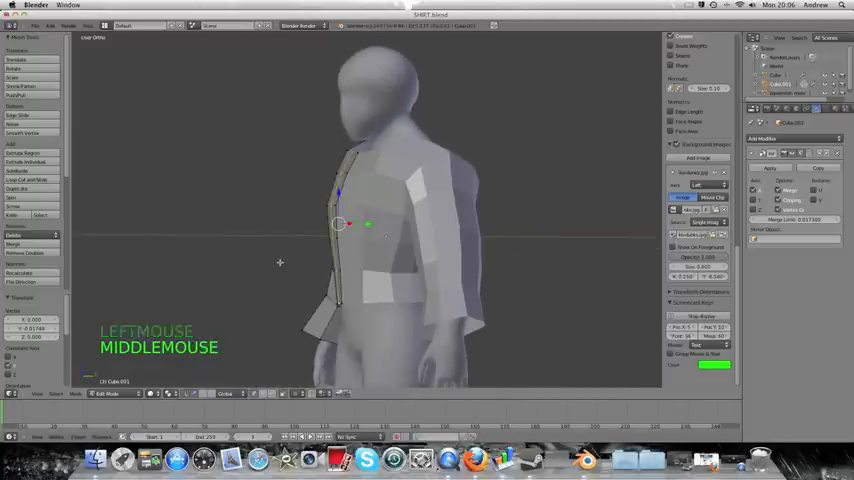
scroll(up, 3)
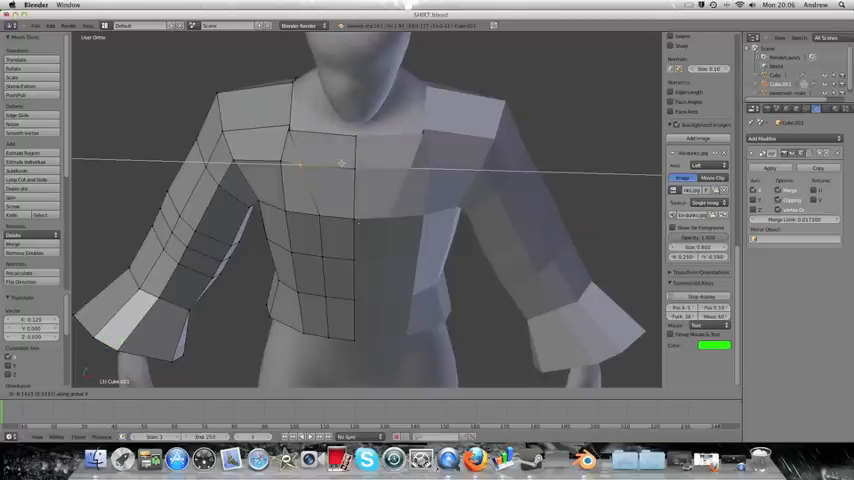
key(g)
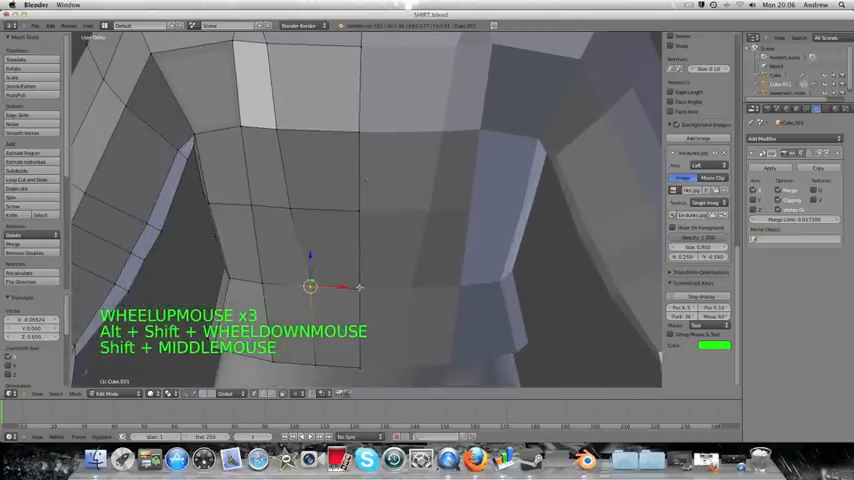
scroll(down, 3)
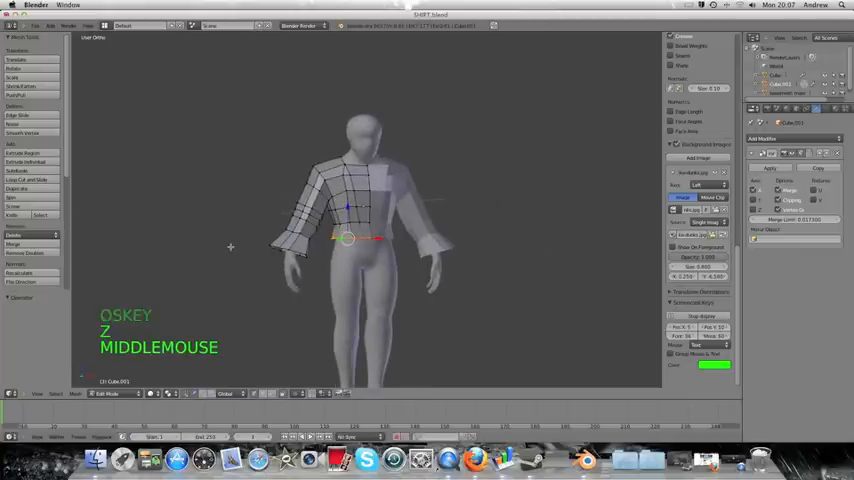
Step: Pull the jacket's bottom edge loop downward to lengthen the hem and confirm it
key(g)
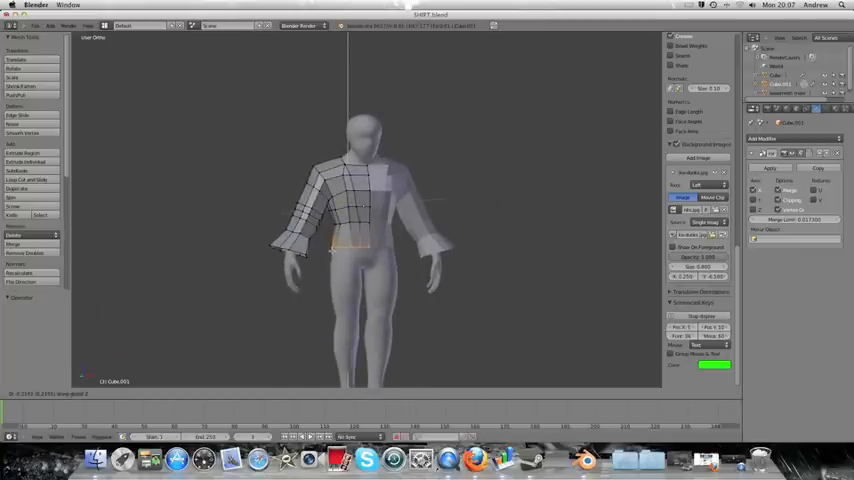
key(g)
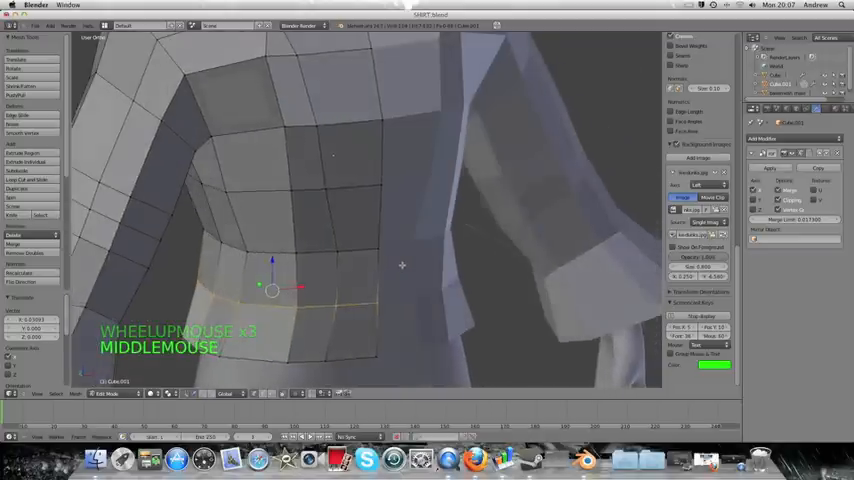
Step: Move several front vertices of the jacket toward the centre to shape the opening
scroll(down, 3)
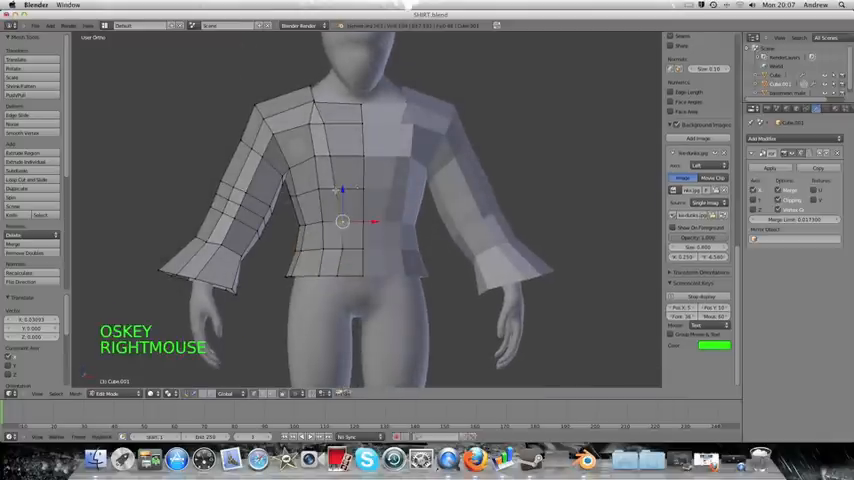
key(g)
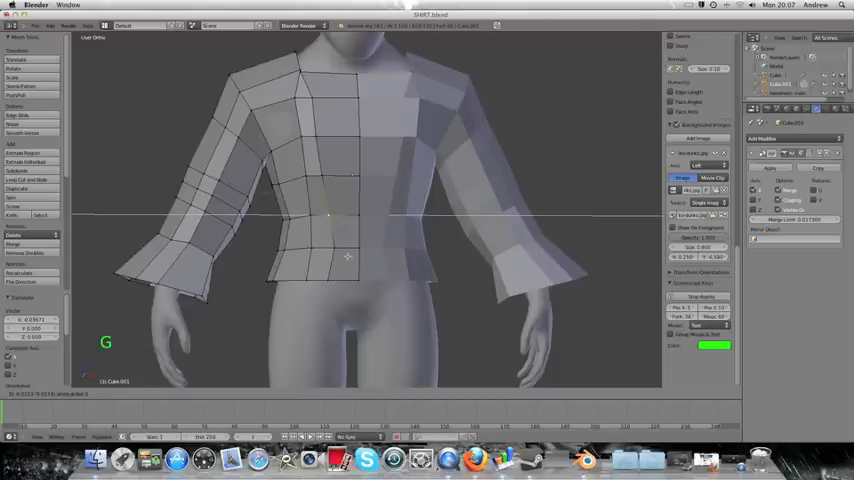
click(328, 216)
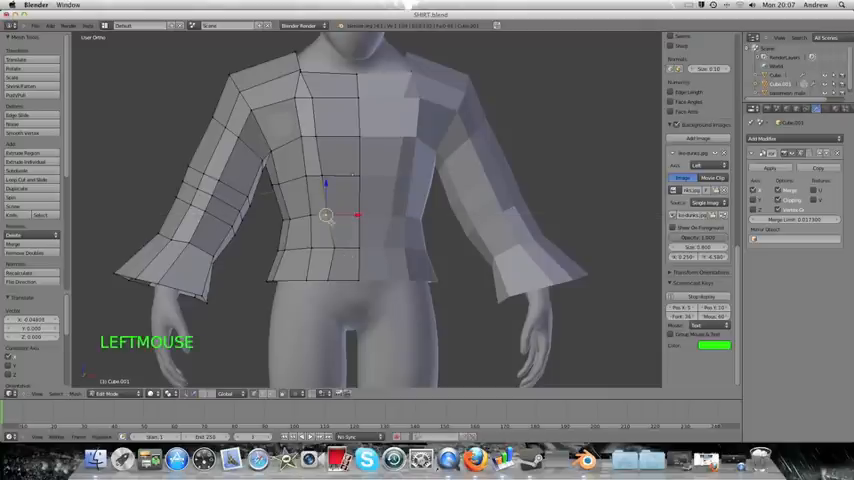
key(g)
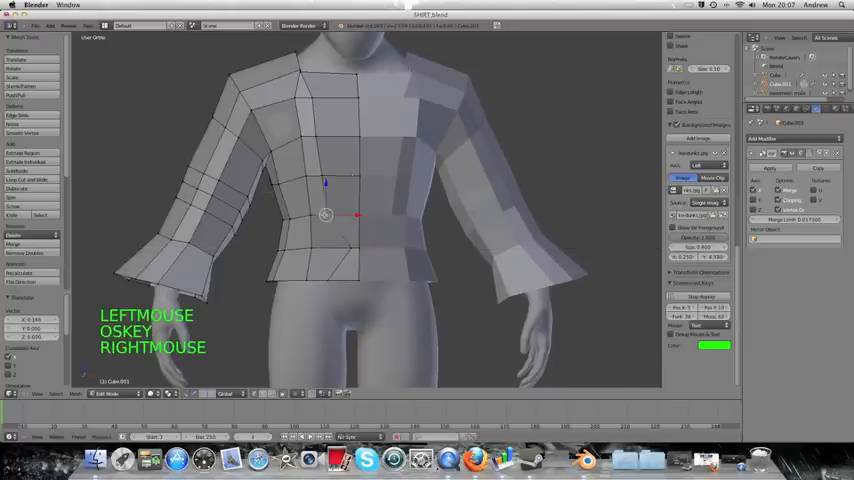
key(g)
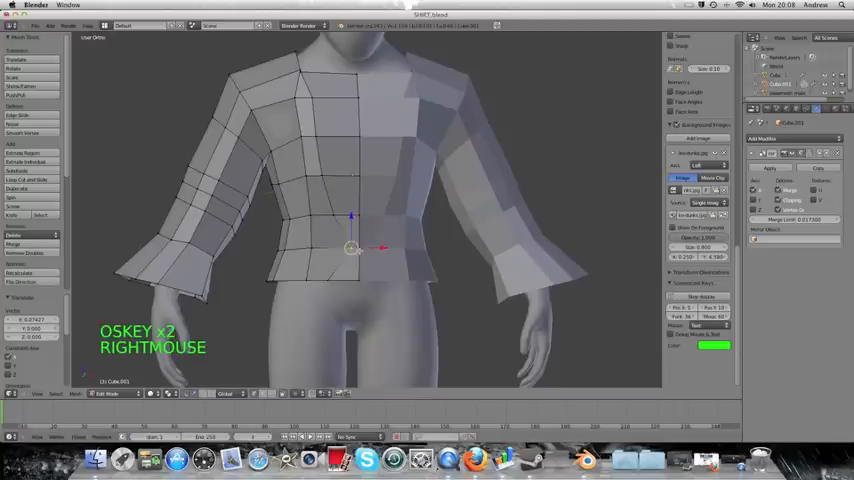
scroll(up, 3)
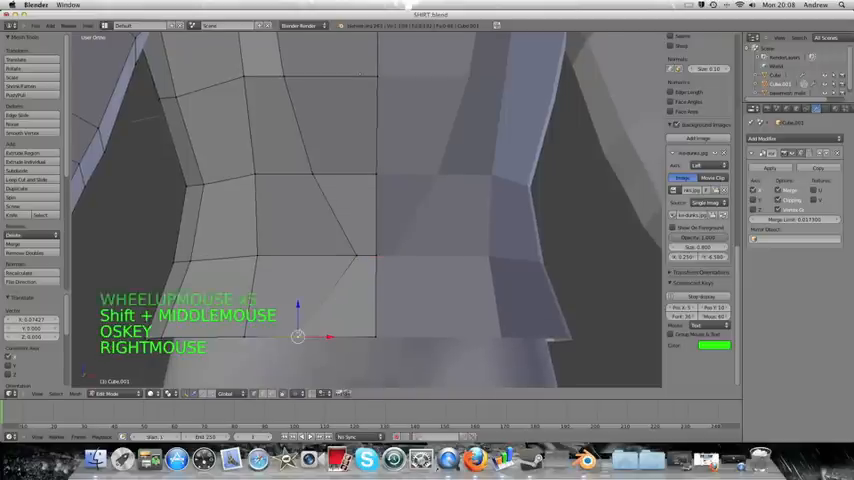
key(g)
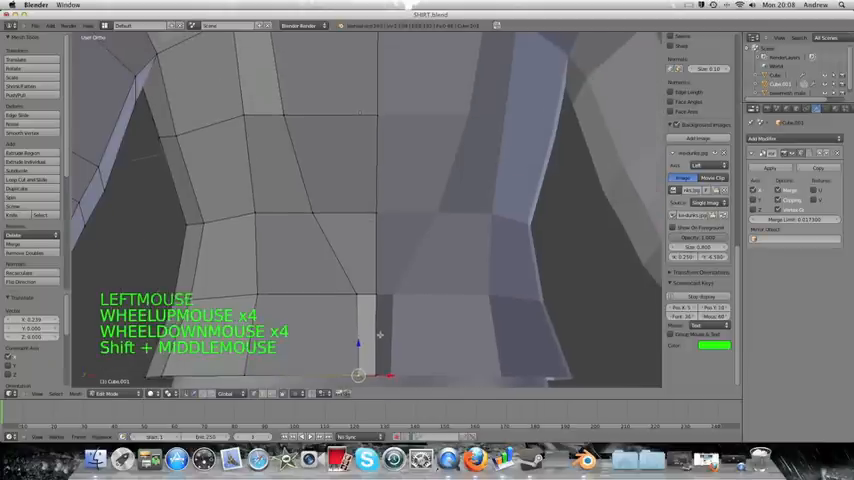
Step: Delete the central front chest vertices so the front opens into a neckline
scroll(down, 3)
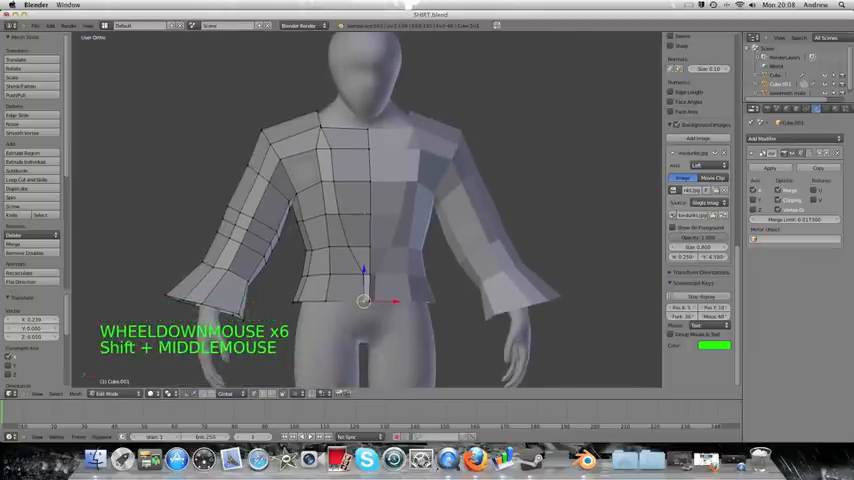
scroll(down, 3)
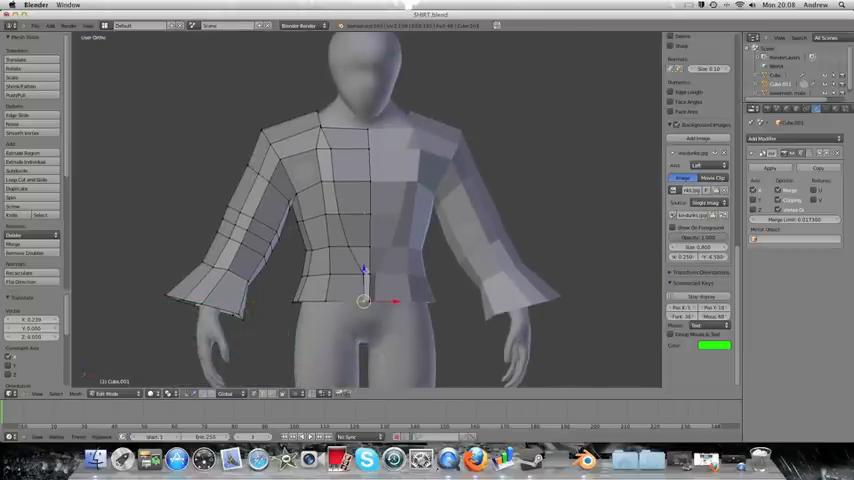
scroll(up, 3)
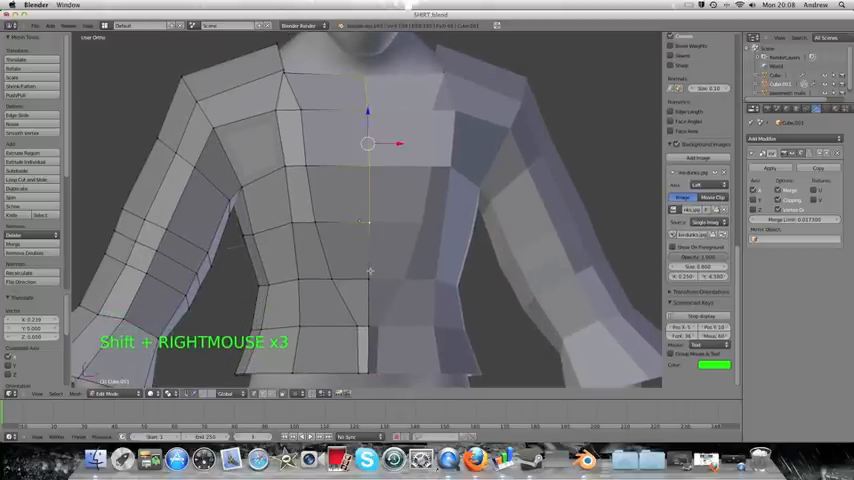
key(z)
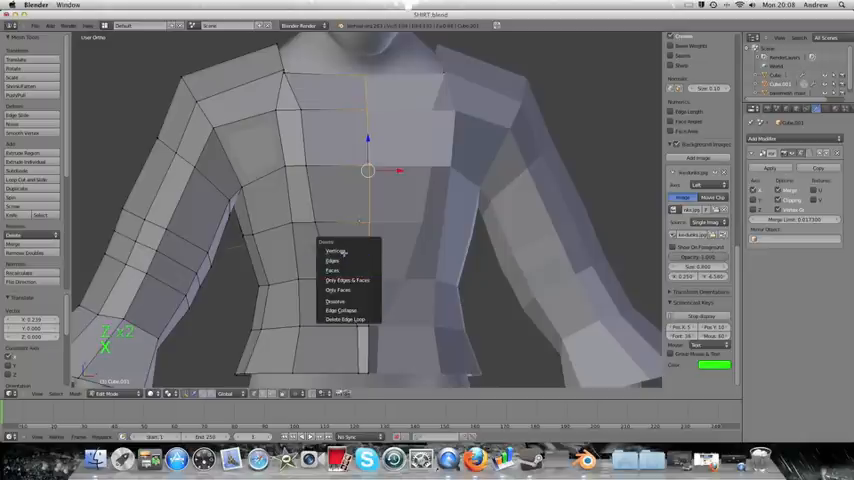
scroll(down, 3)
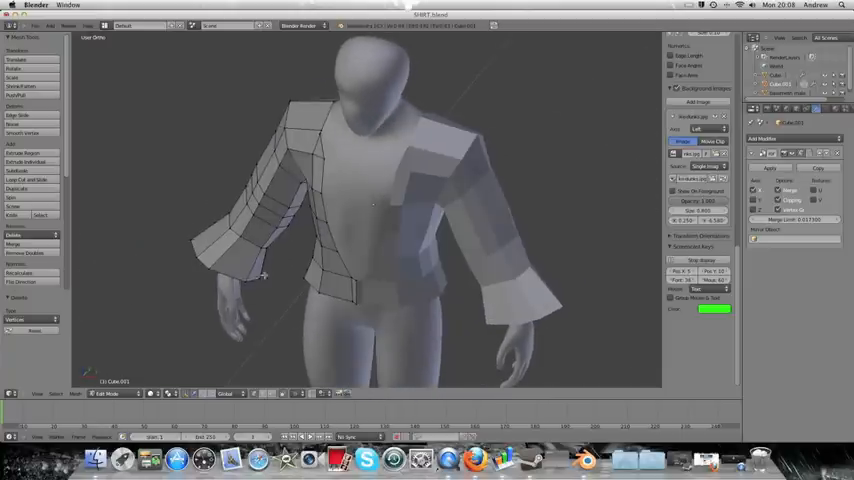
Step: Merge neighbouring collar vertex pairs at their centre, zooming in on the collar corner
scroll(up, 3)
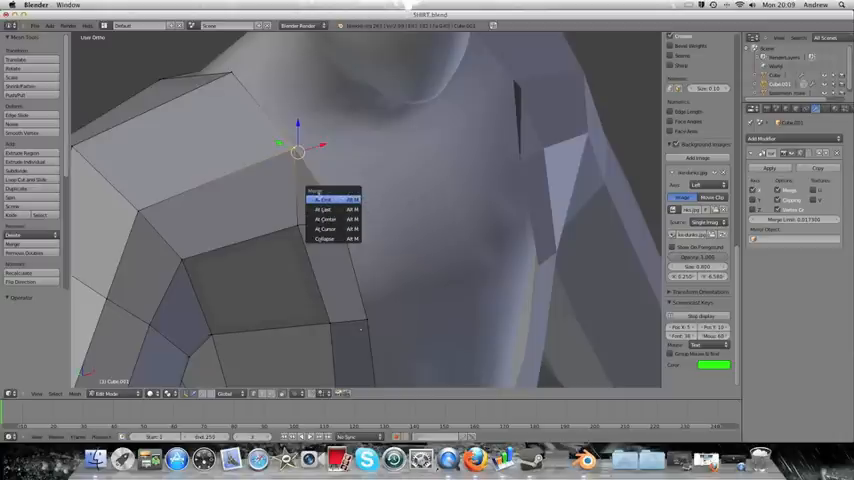
click(323, 199)
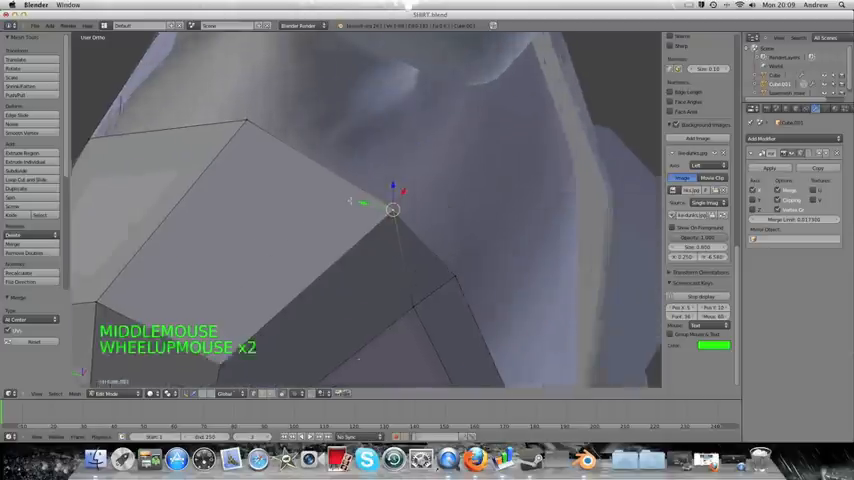
drag(393, 210, 405, 192)
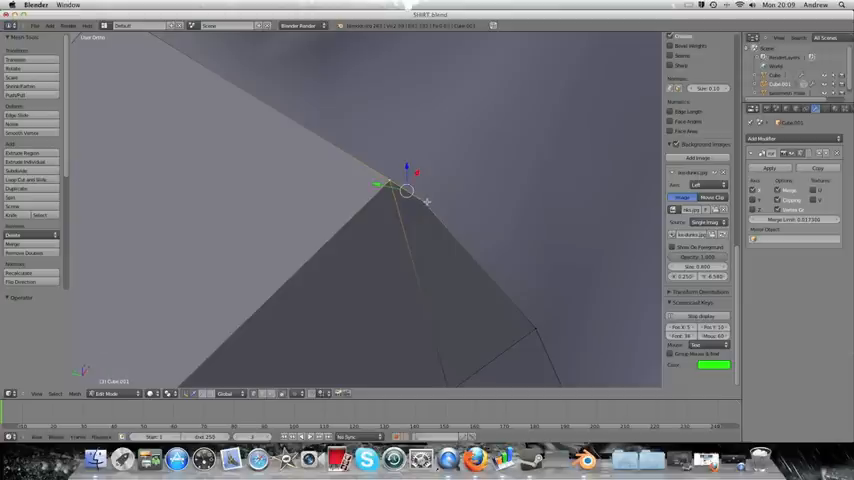
key(alt+m)
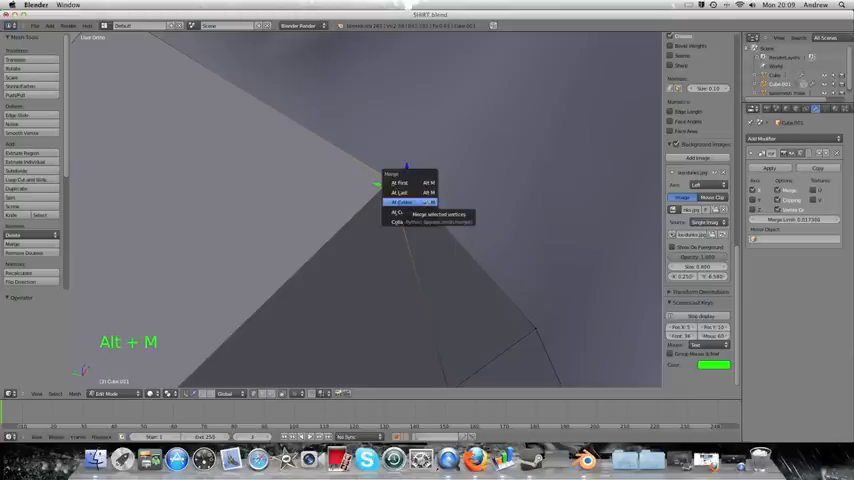
scroll(down, 3)
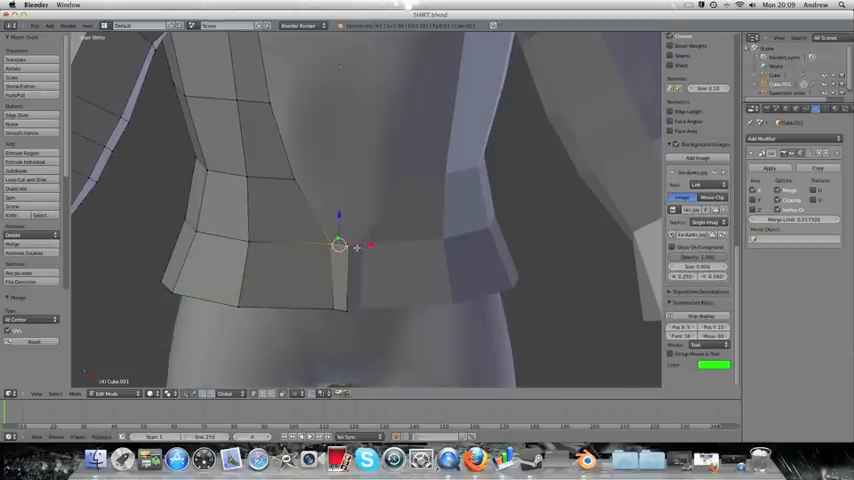
Step: Merge the hem vertex pair At Last and nudge an upper chest vertex into place
key(alt+m)
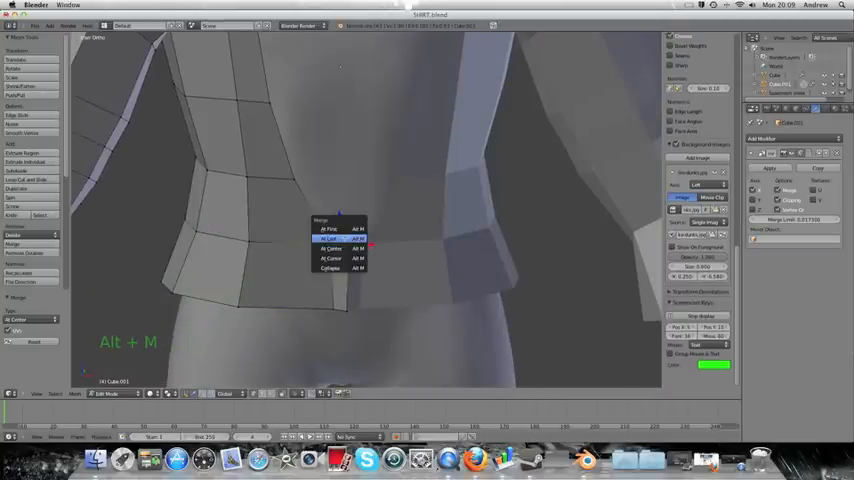
click(330, 248)
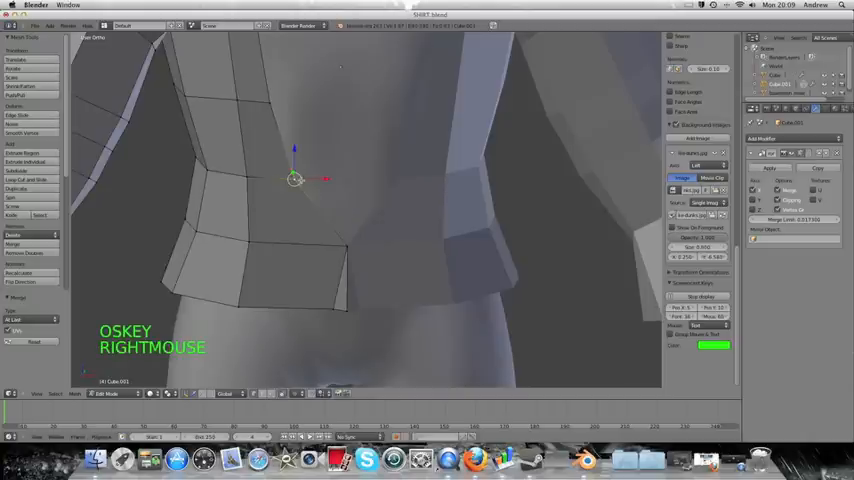
key(g)
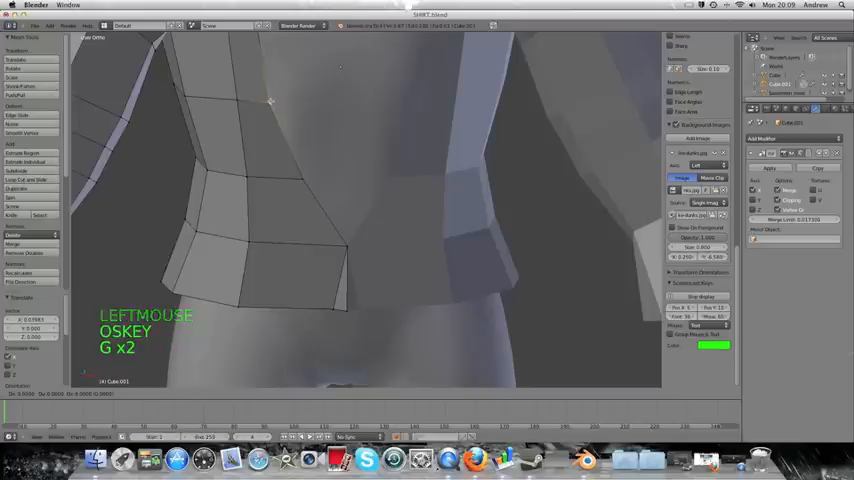
click(277, 103)
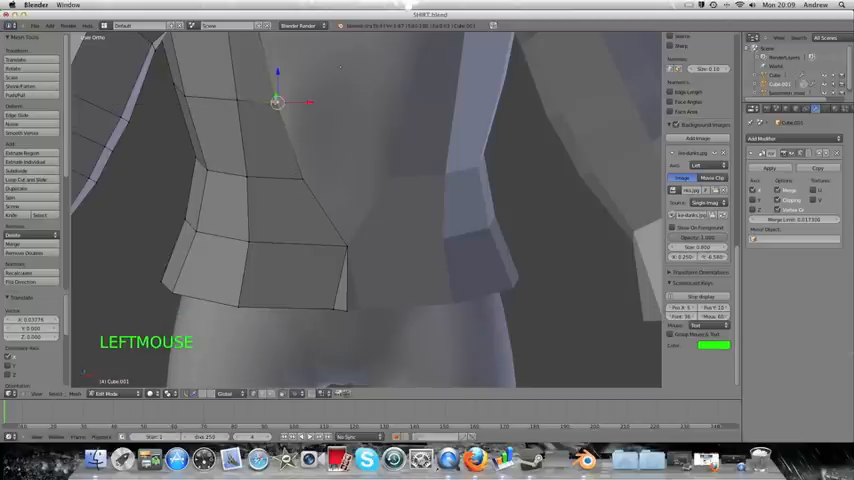
scroll(down, 3)
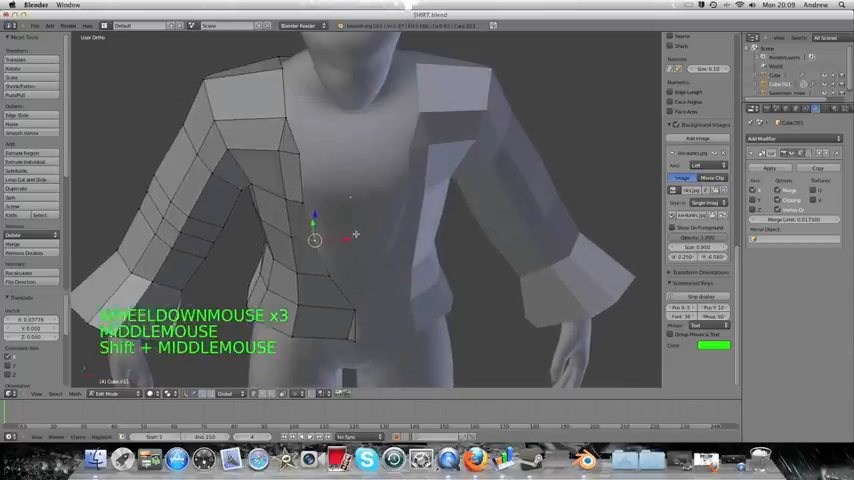
scroll(up, 3)
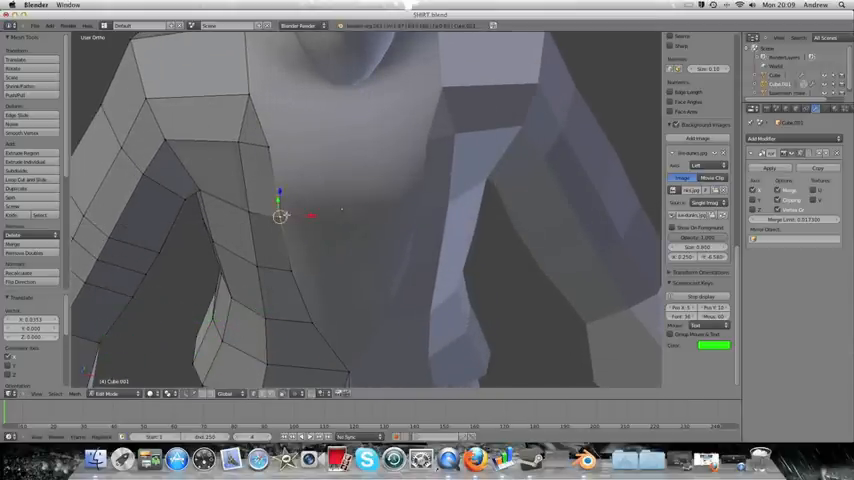
scroll(down, 3)
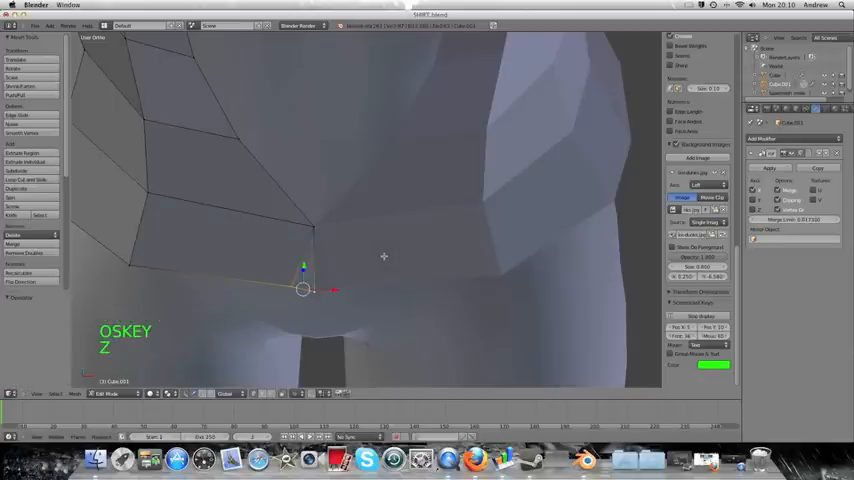
Step: Merge another lower front vertex pair At Last and zoom out to check the jacket
key(alt+m)
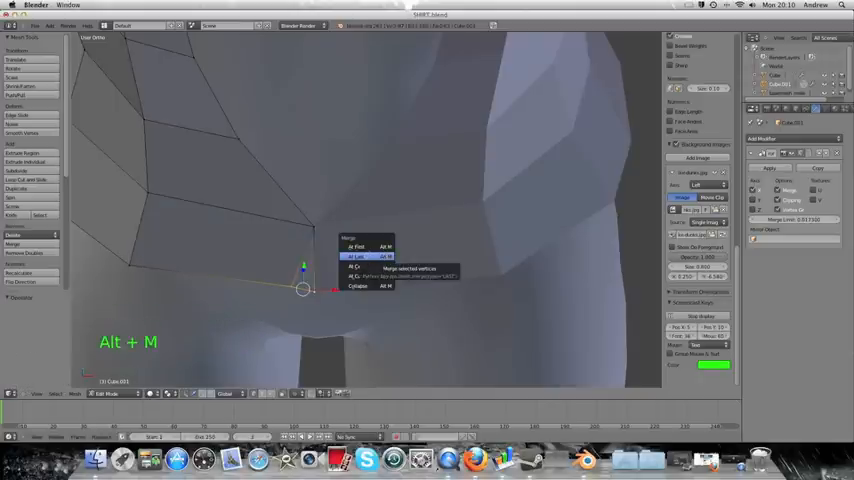
click(357, 257)
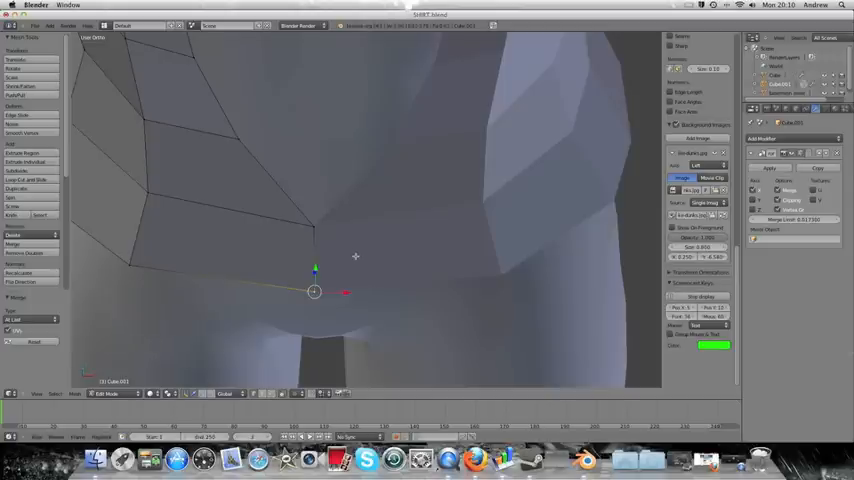
scroll(down, 3)
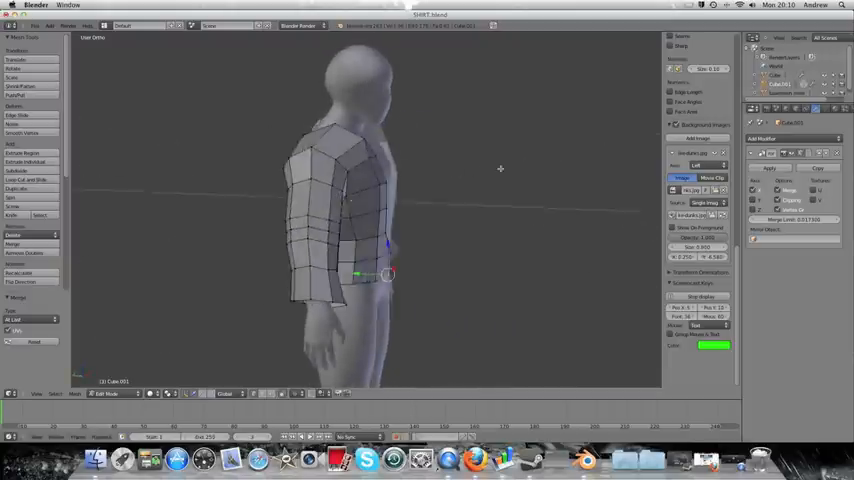
scroll(down, 3)
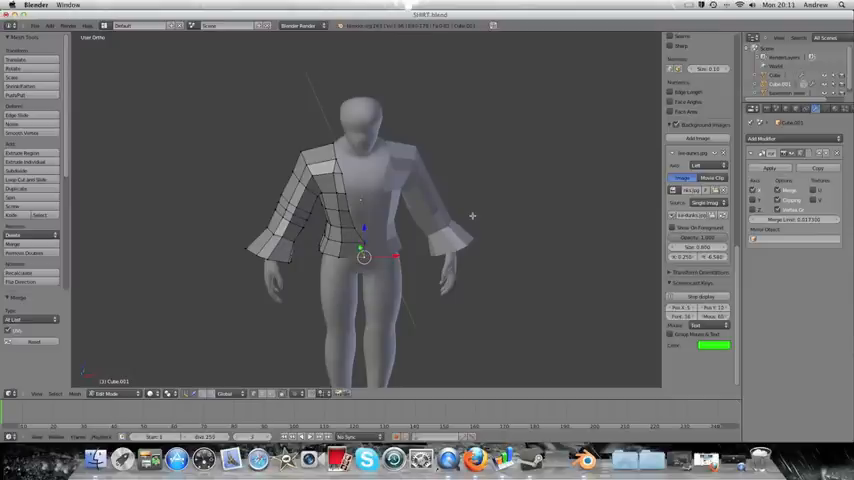
scroll(up, 3)
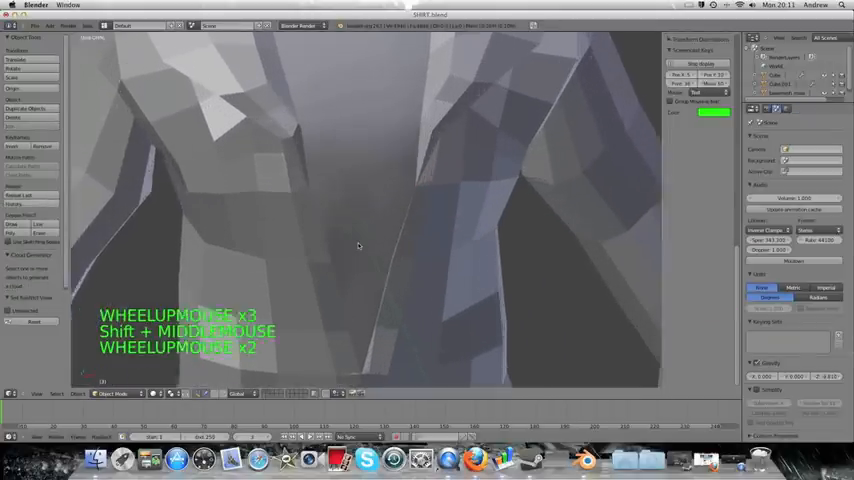
Step: Pan and orbit the finished coat to review its inside, sides and back
drag(359, 247, 443, 314)
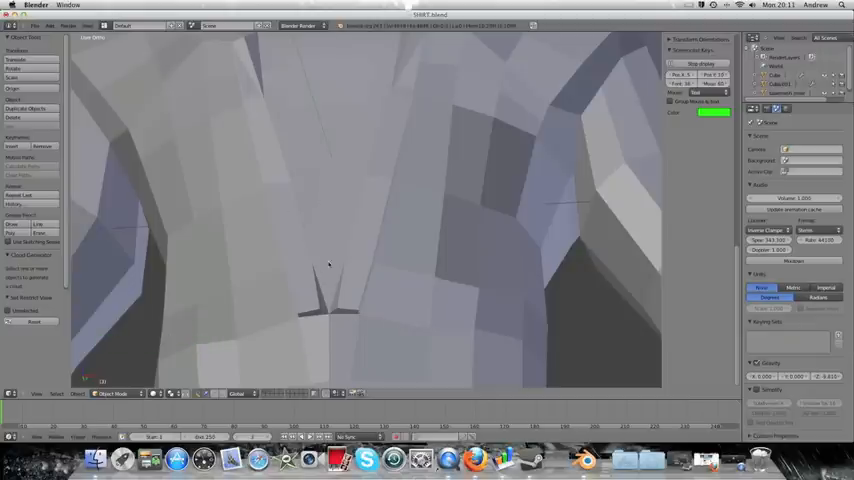
drag(330, 265, 292, 150)
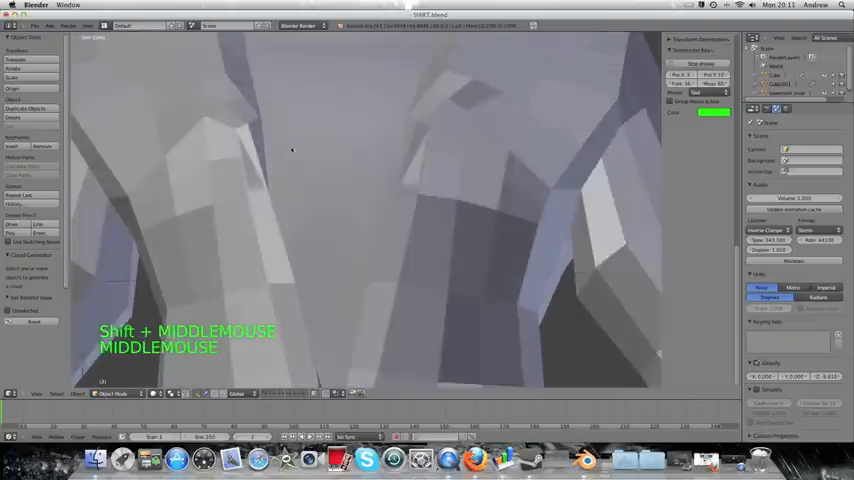
scroll(down, 3)
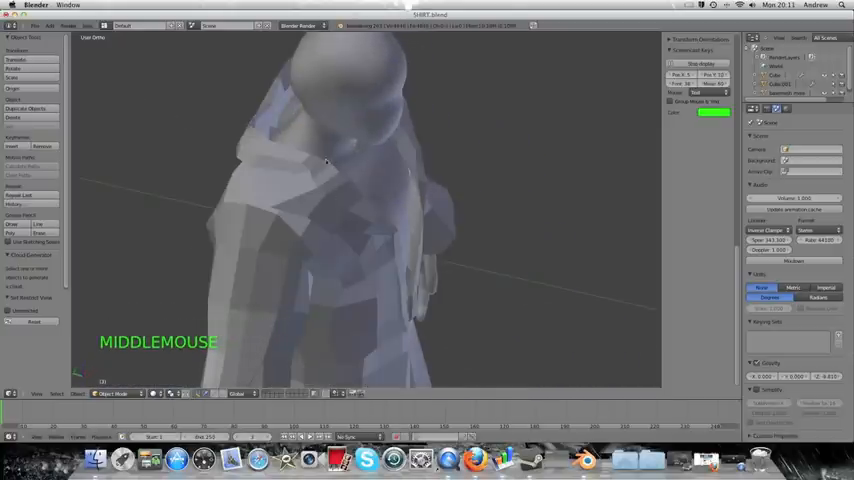
drag(325, 160, 355, 177)
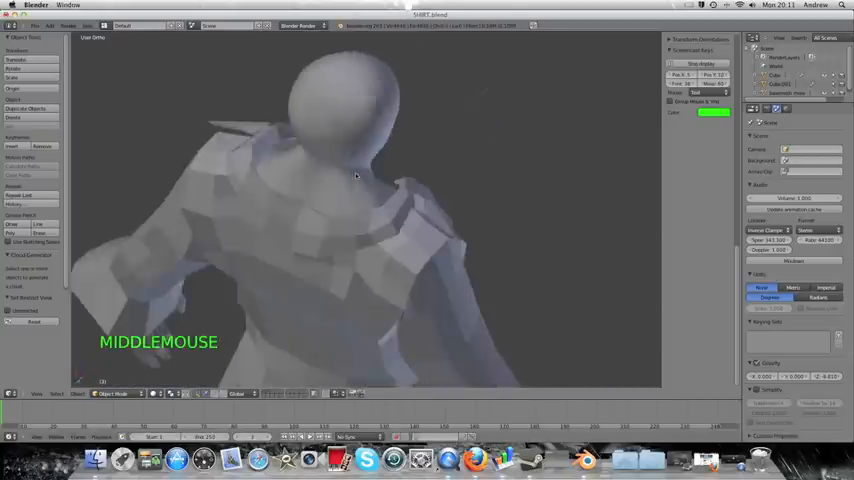
drag(355, 180, 420, 183)
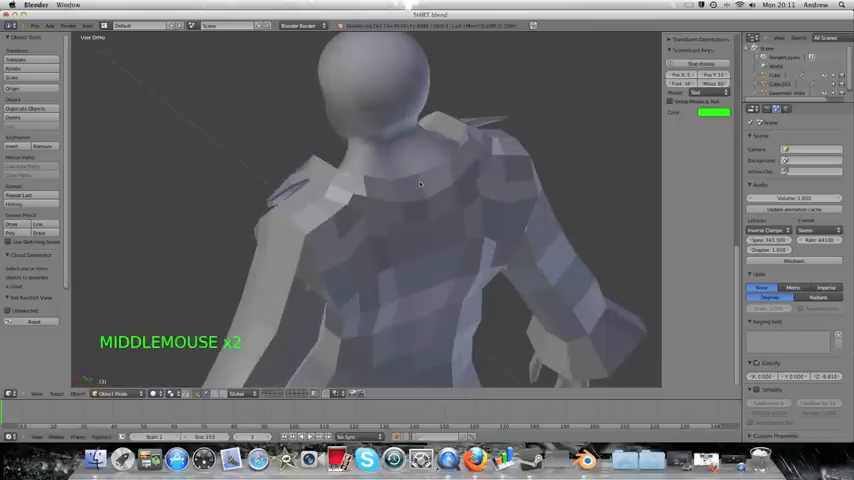
drag(420, 184, 465, 189)
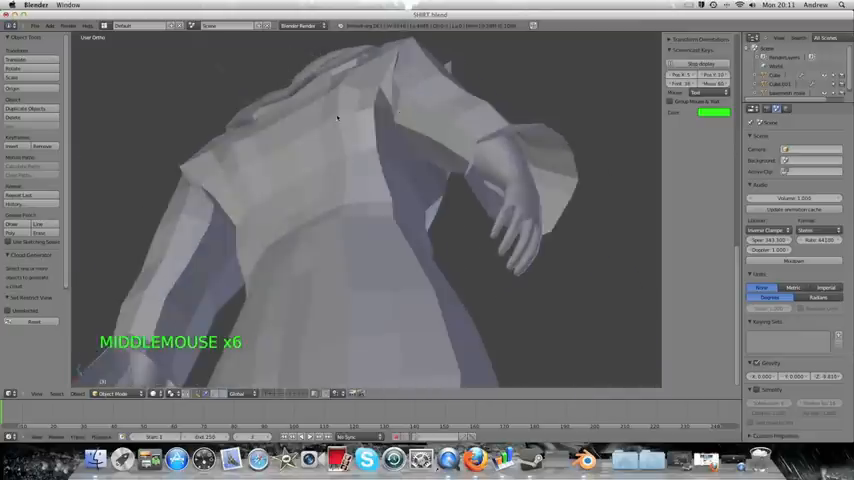
scroll(down, 3)
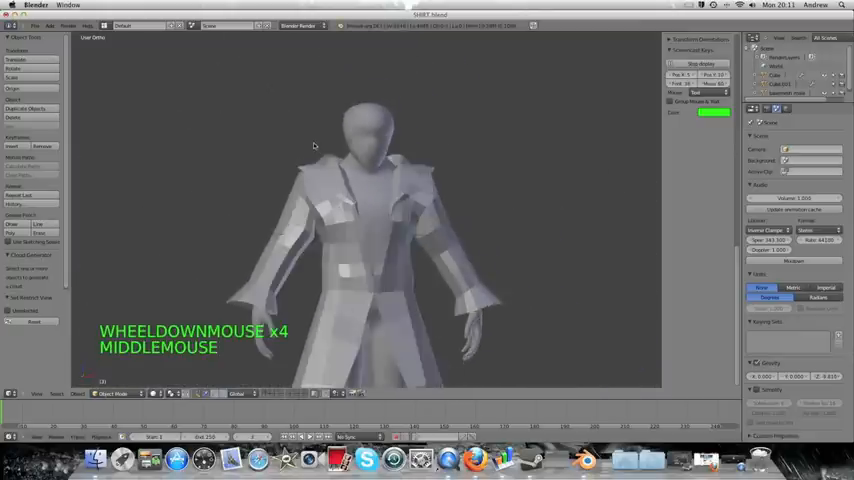
scroll(down, 3)
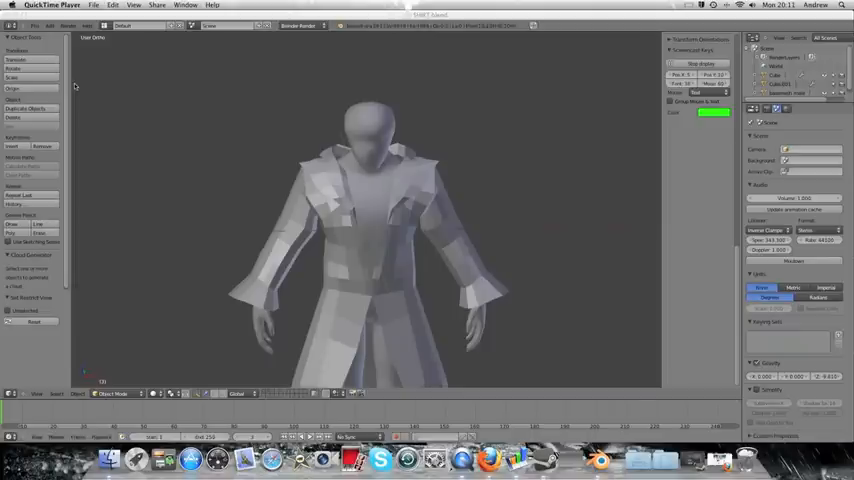
mouse_move(86, 90)
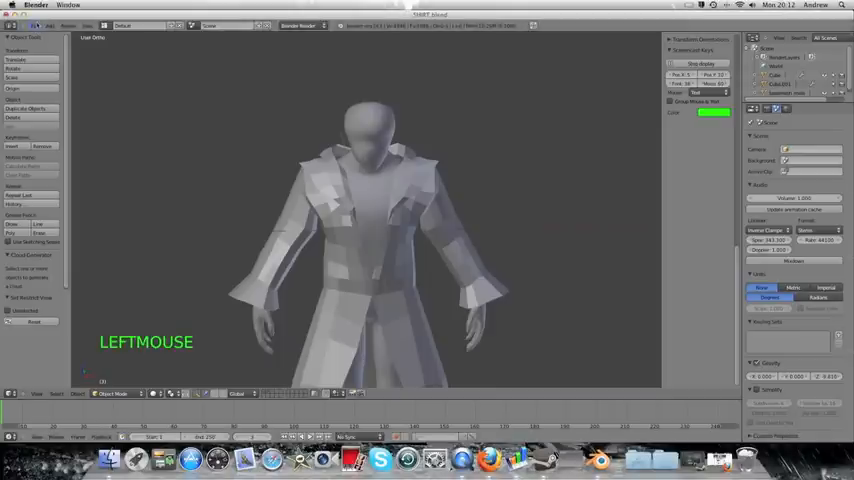
Step: Bring up the File menu to save the finished coat model
click(33, 25)
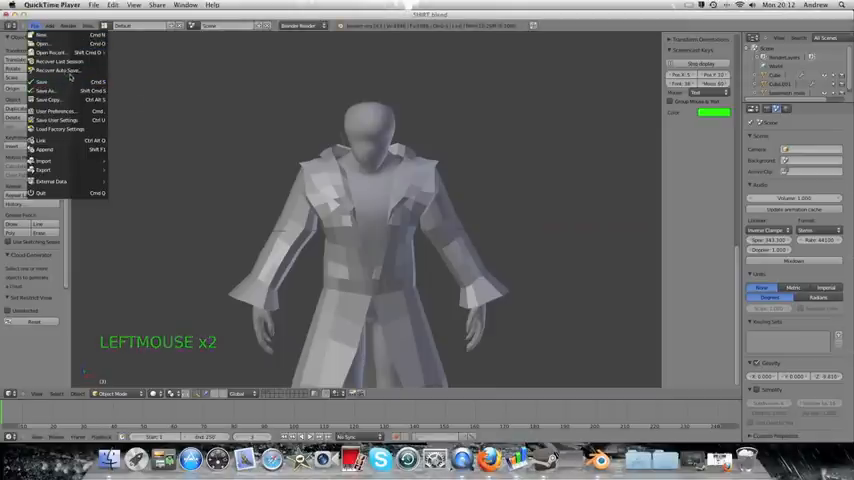